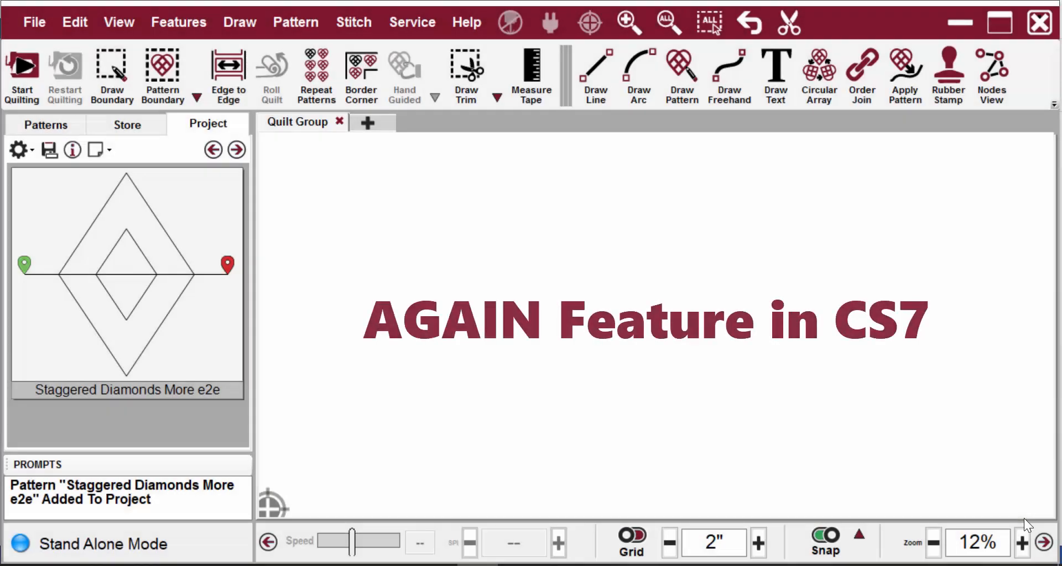
mouse_move(622, 424)
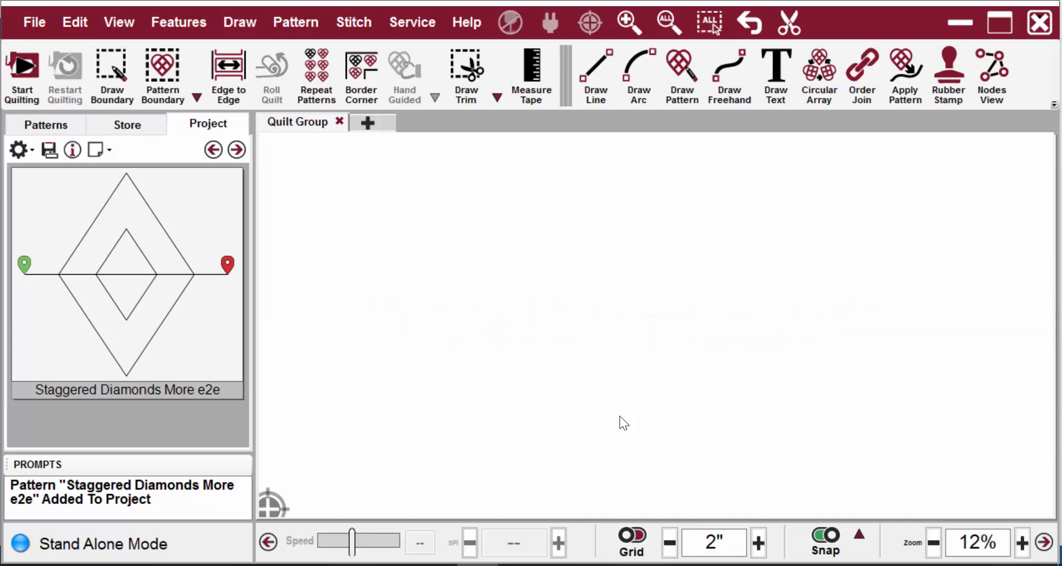
mouse_move(619, 423)
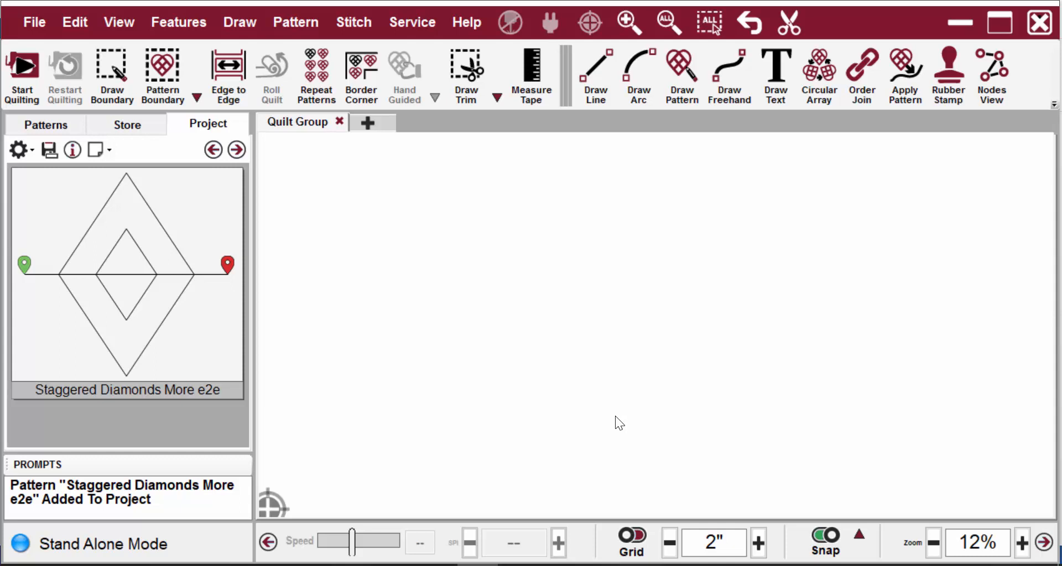
mouse_move(164, 355)
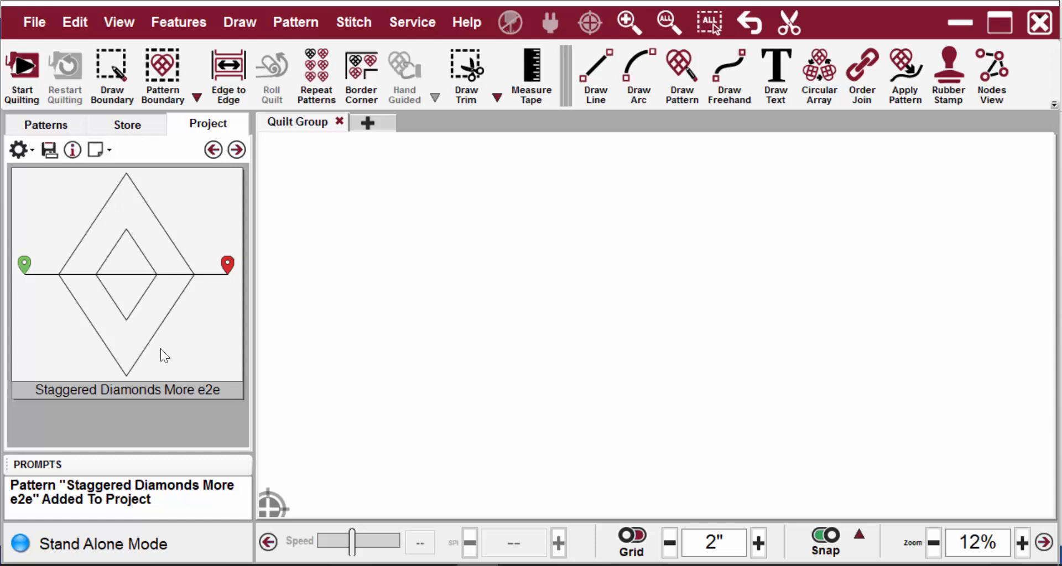
Step: Start a Repeat Patterns block of the 6-inch Staggered Diamonds More e2e motif at a canvas start point
click(127, 277)
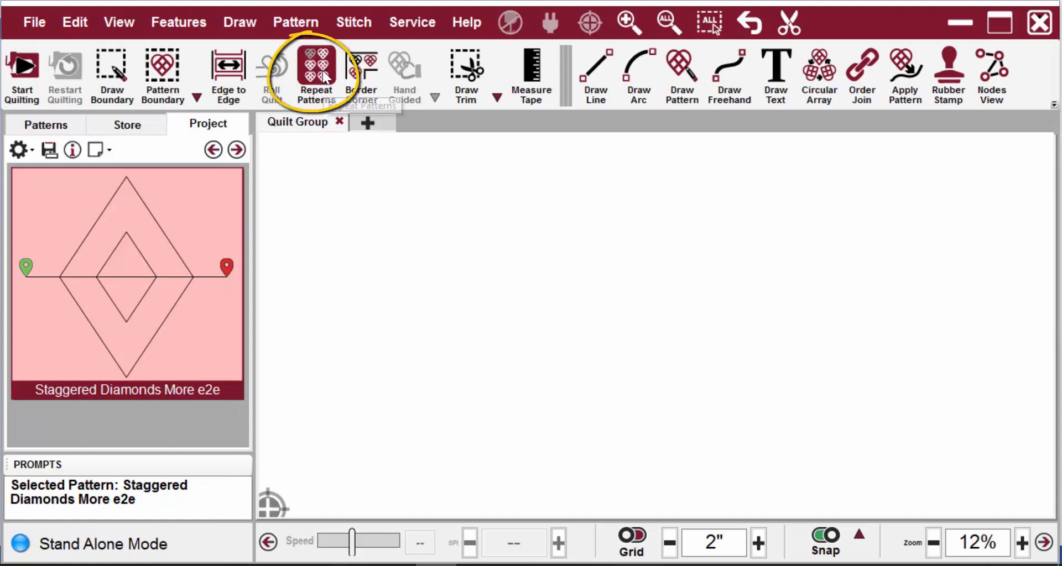
click(315, 74)
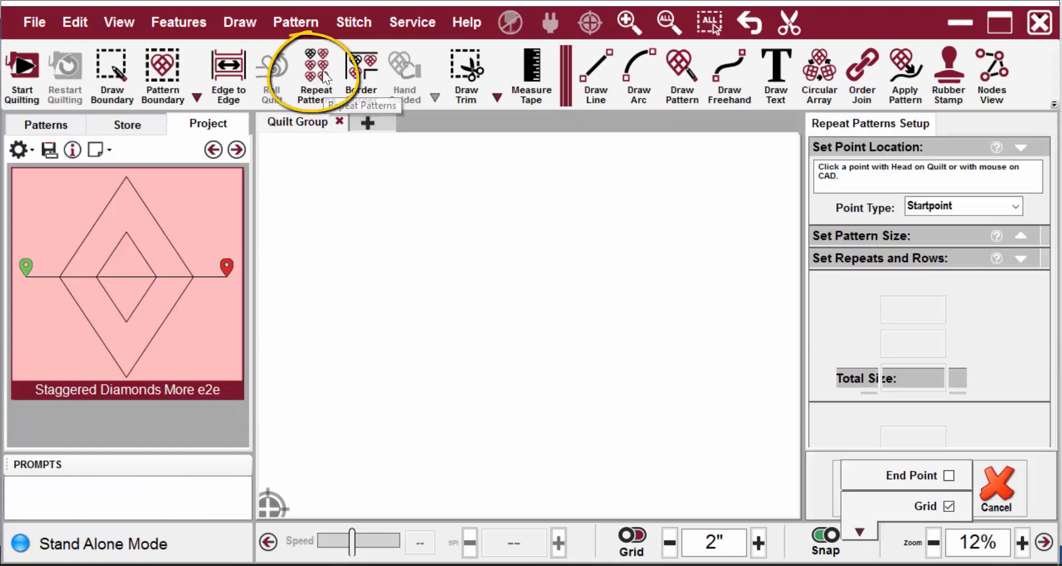
click(316, 76)
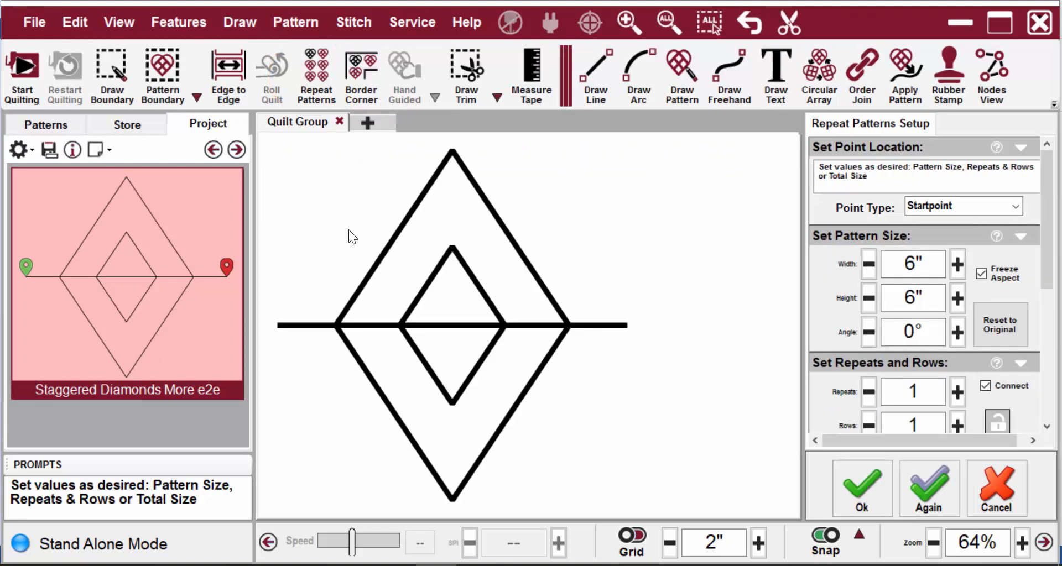
mouse_move(386, 256)
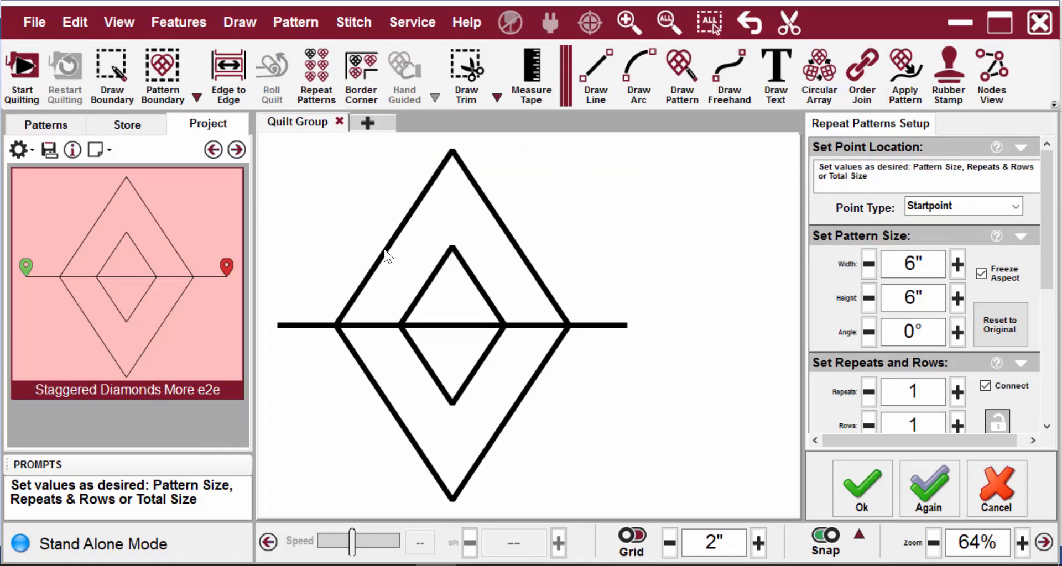
scroll(down, 3)
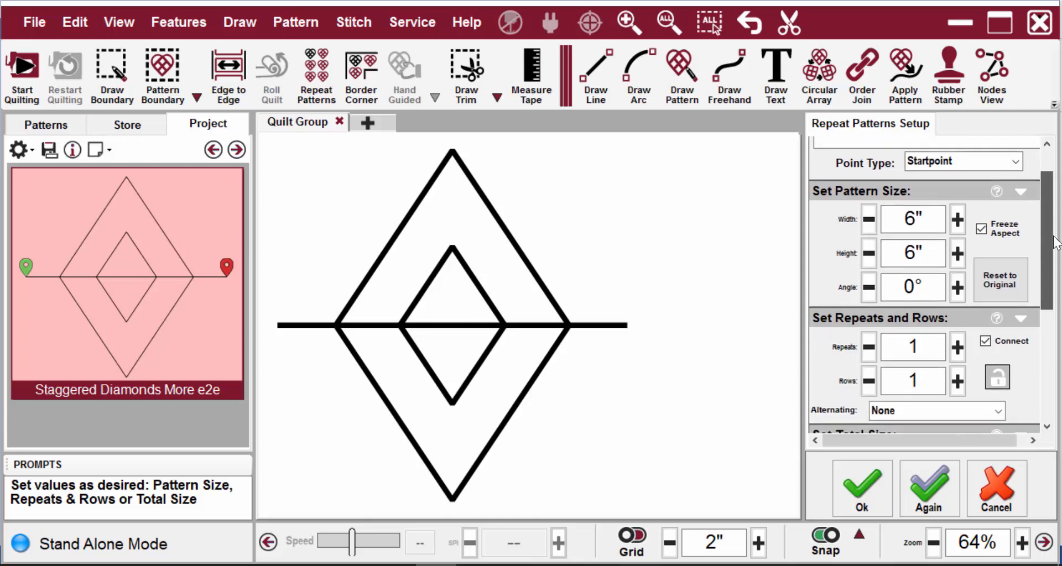
scroll(down, 3)
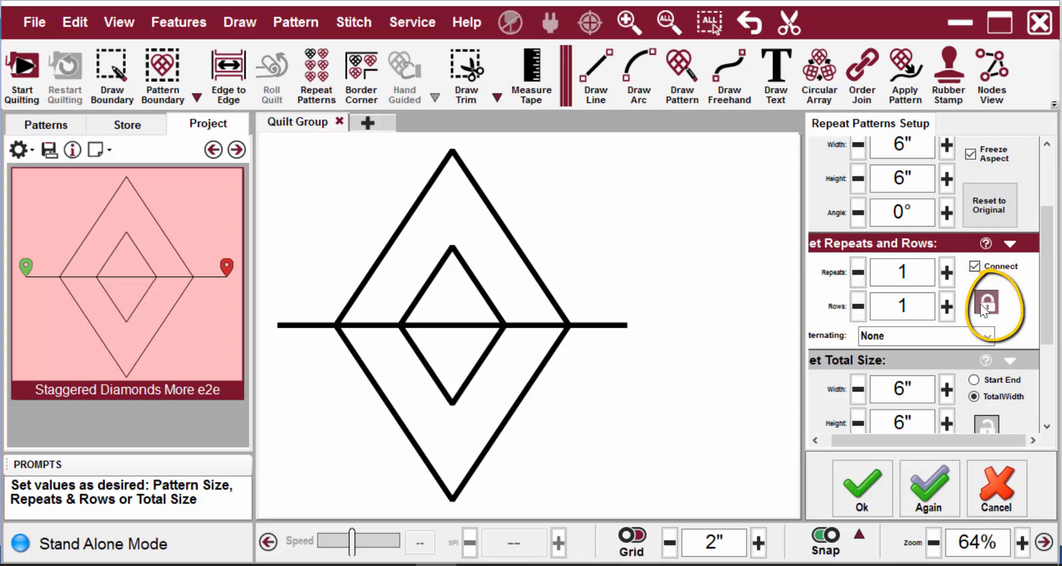
Step: Lock repeats and rows, then set 6 repeats and 6 rows for a 36 by 36 inch grid
click(946, 272)
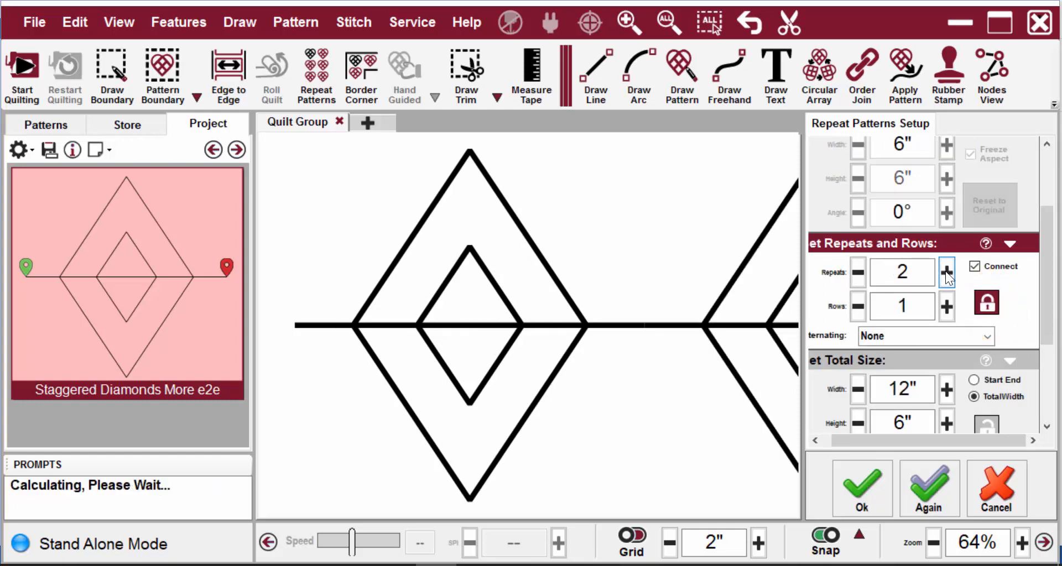
click(947, 274)
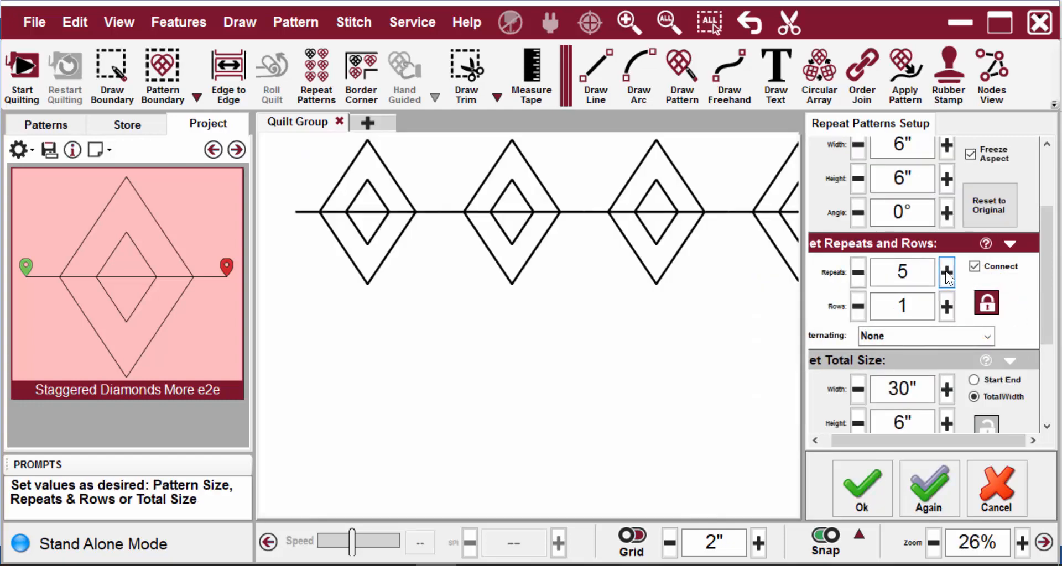
click(946, 272)
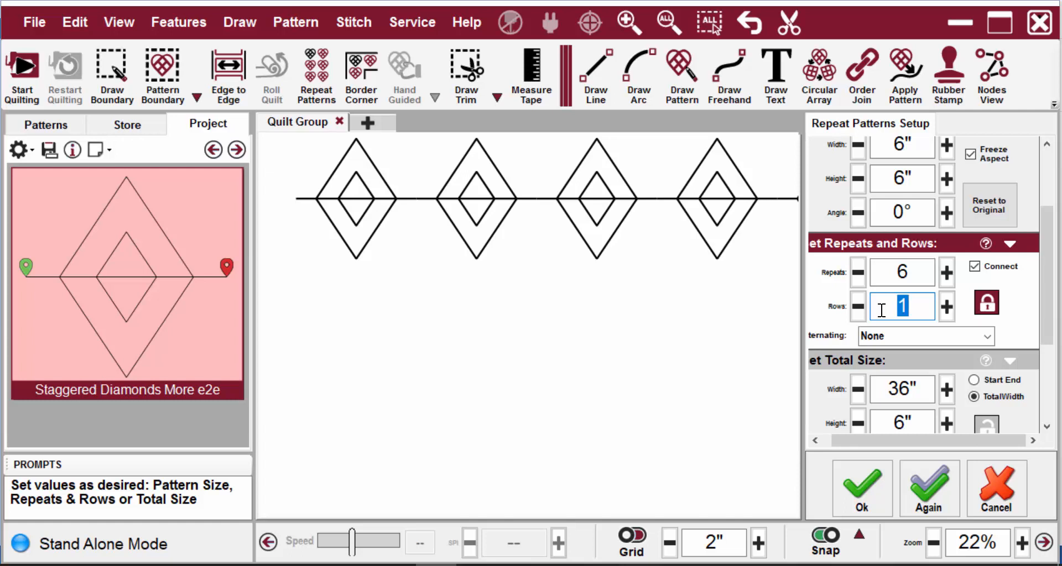
text(6)
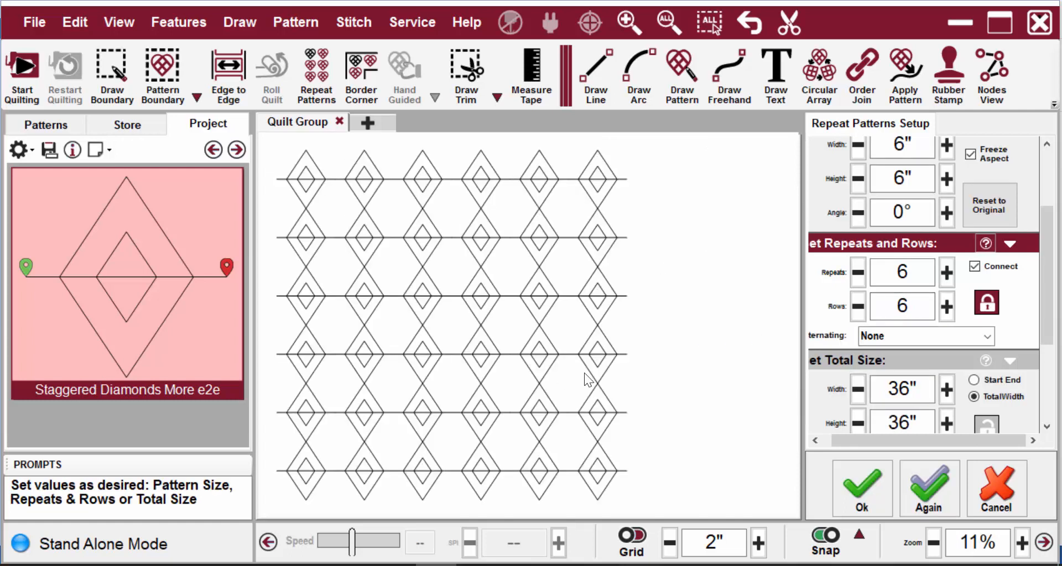
mouse_move(508, 345)
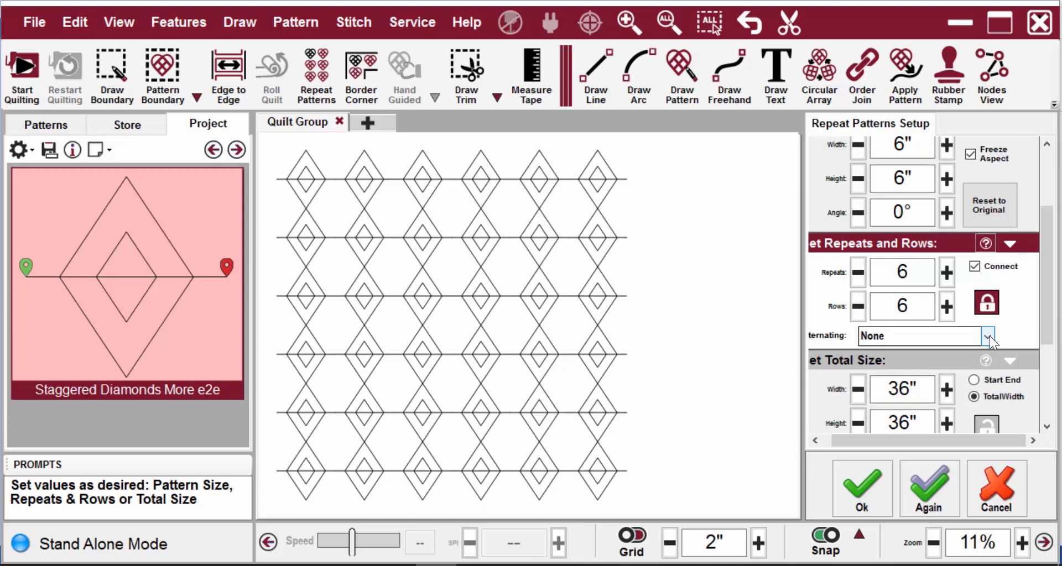
Step: Set Alternating to MinusRowOnTop so every other row is offset
click(986, 336)
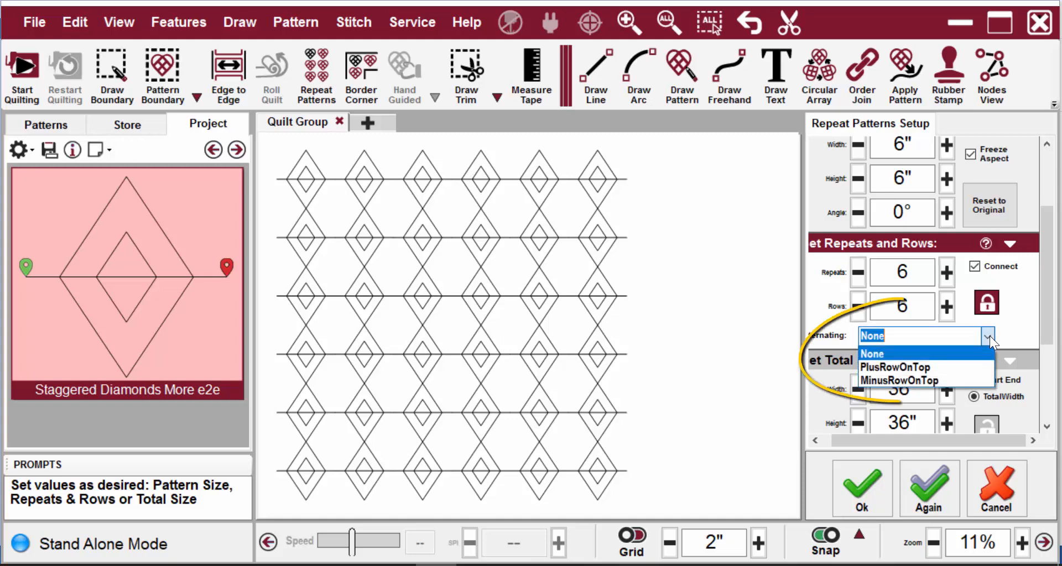
mouse_move(898, 381)
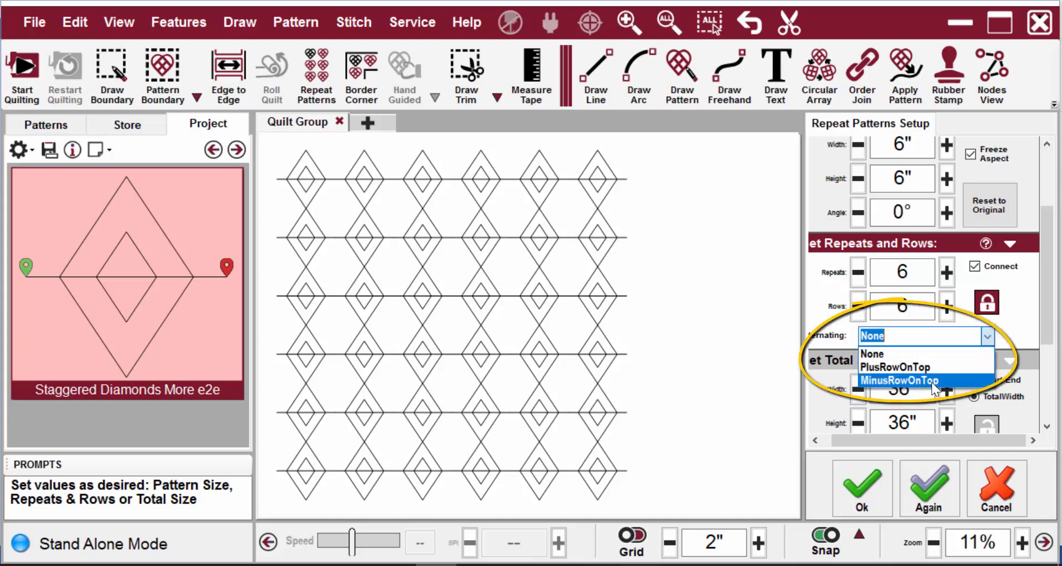
click(900, 381)
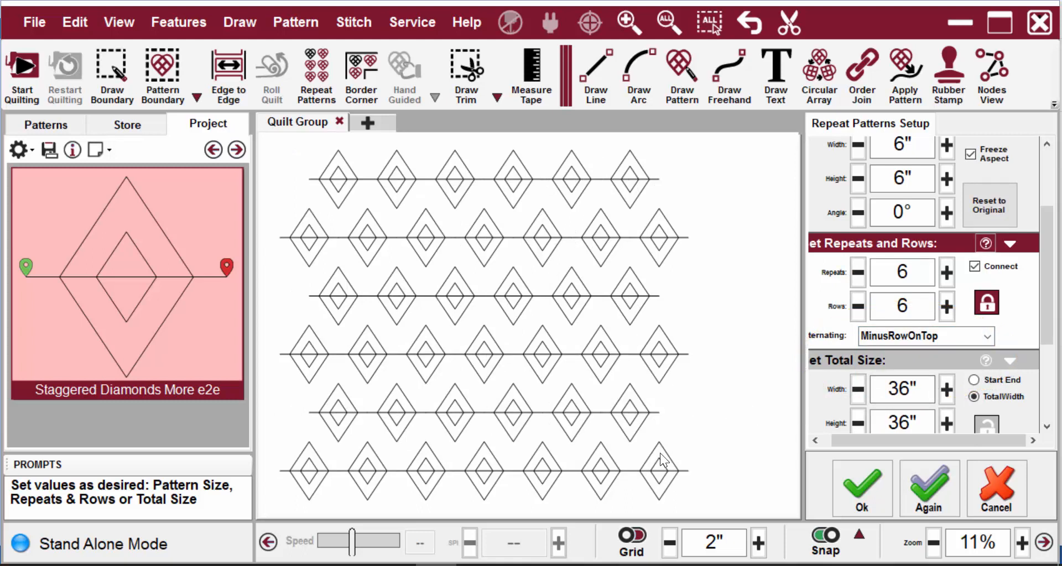
mouse_move(760, 510)
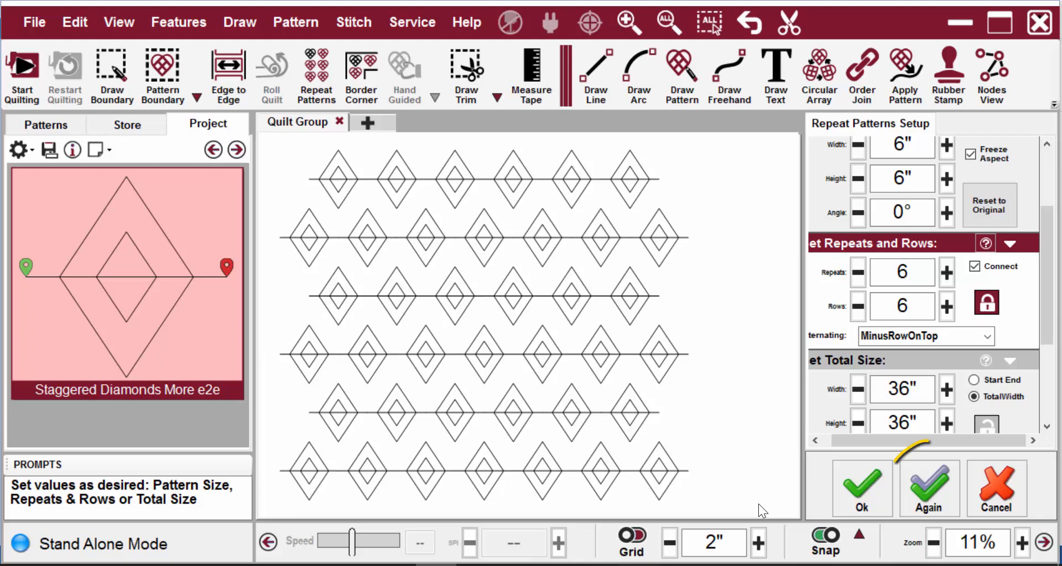
Step: Keep the staggered block with Again and begin a second identical block
click(928, 487)
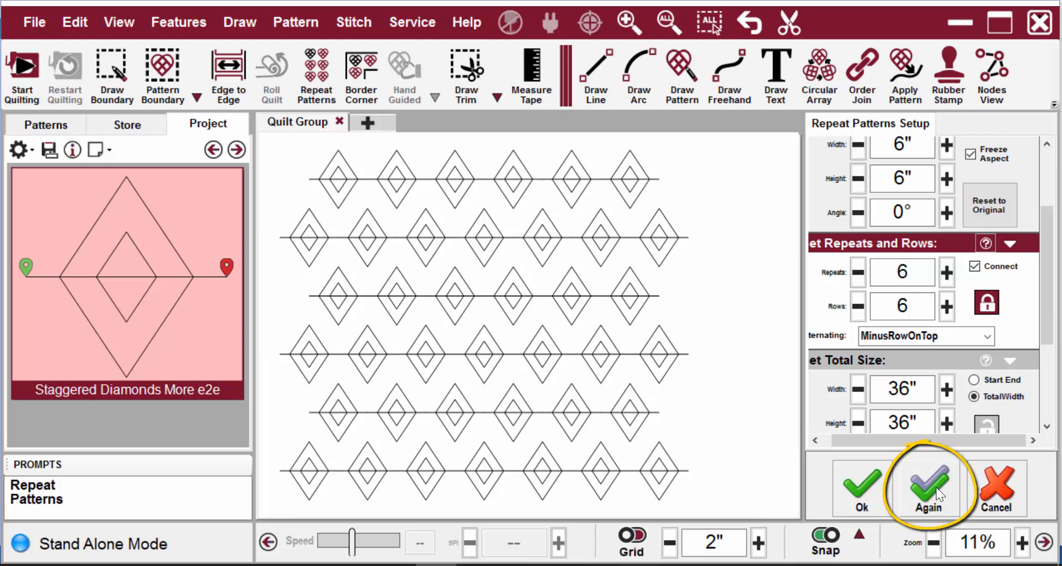
click(928, 487)
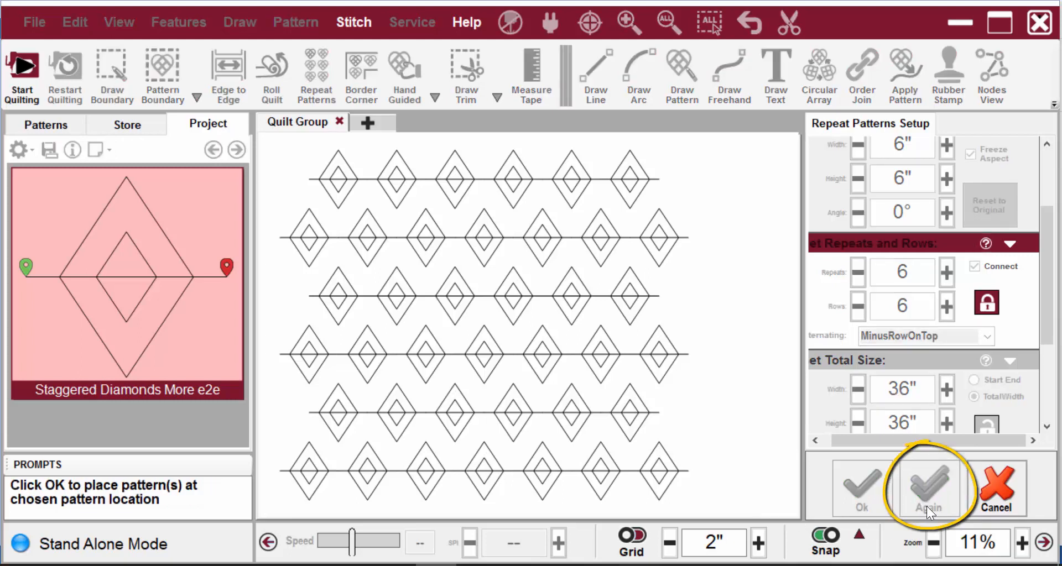
mouse_move(764, 228)
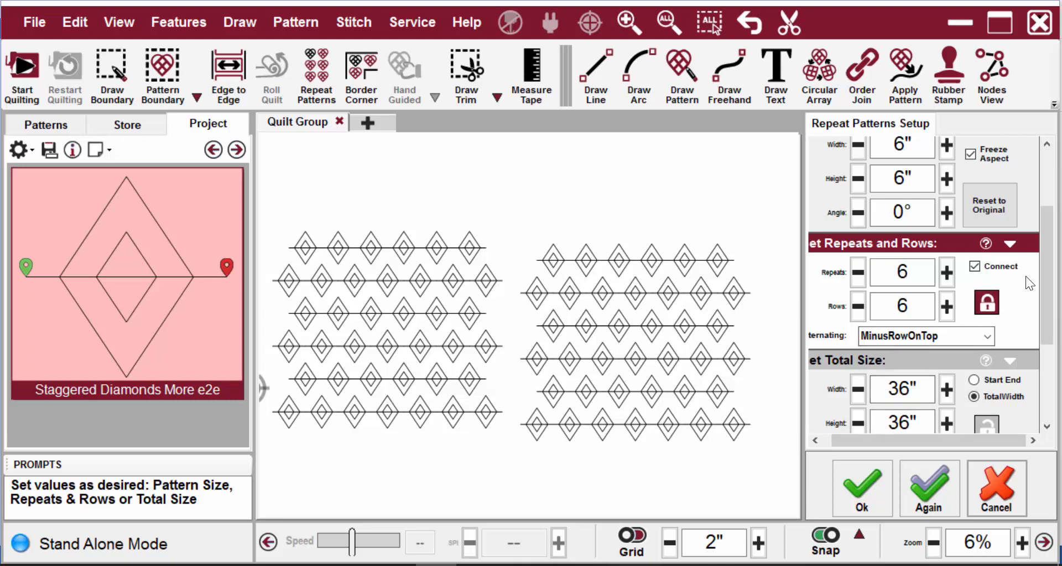
Step: Set the second block's Vertical spacing to -1 inch
scroll(down, 3)
text(-)
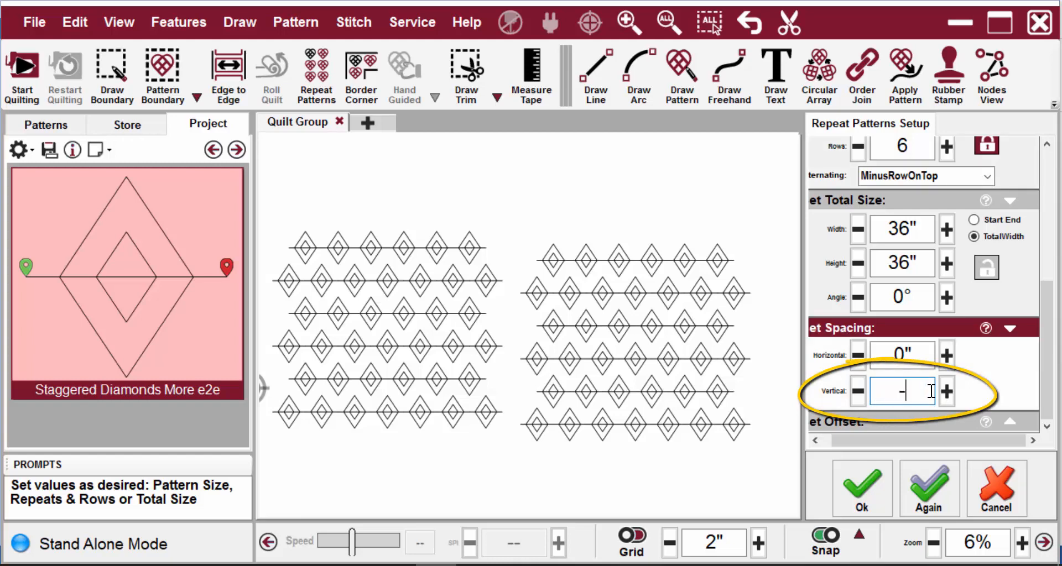
text(1")
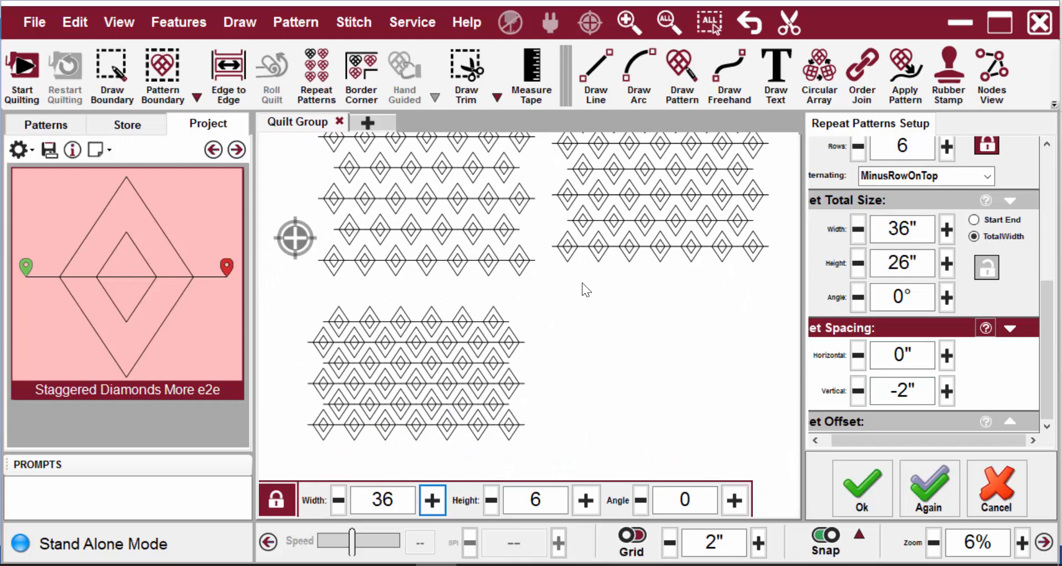
mouse_move(452, 352)
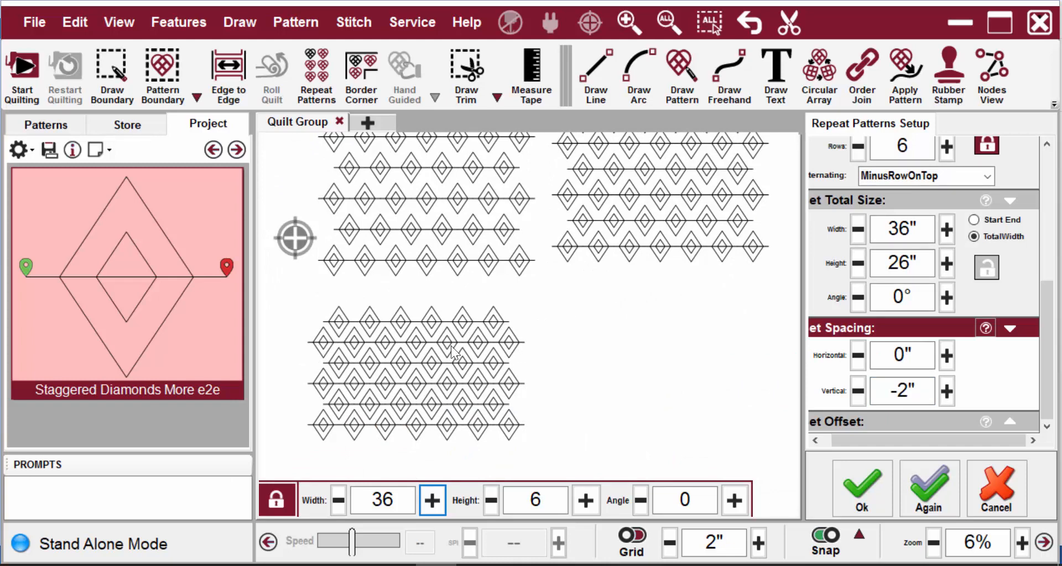
mouse_move(929, 488)
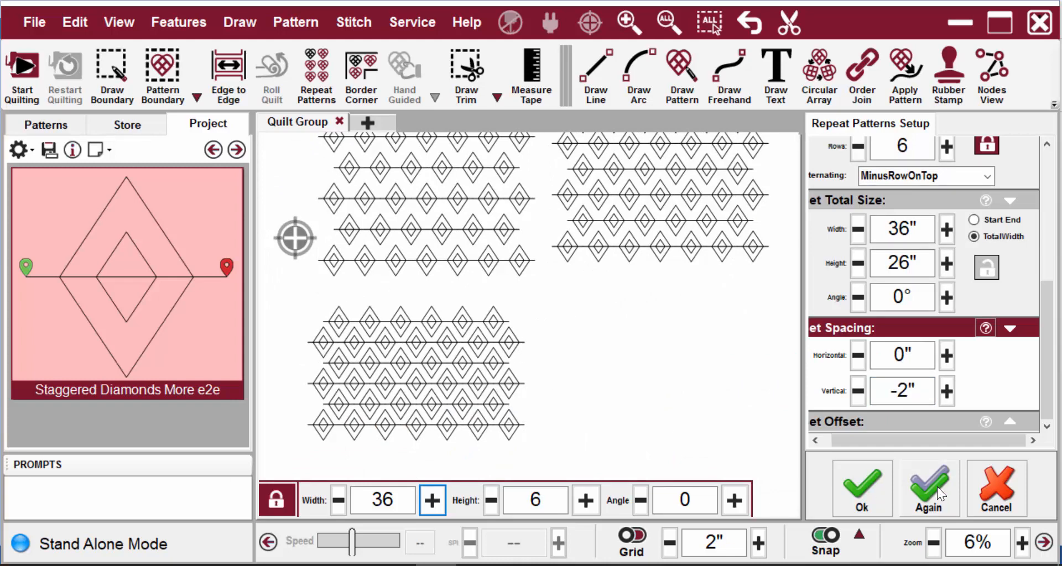
Step: Keep the -2 inch block and give the new block -3 inch vertical spacing
click(928, 491)
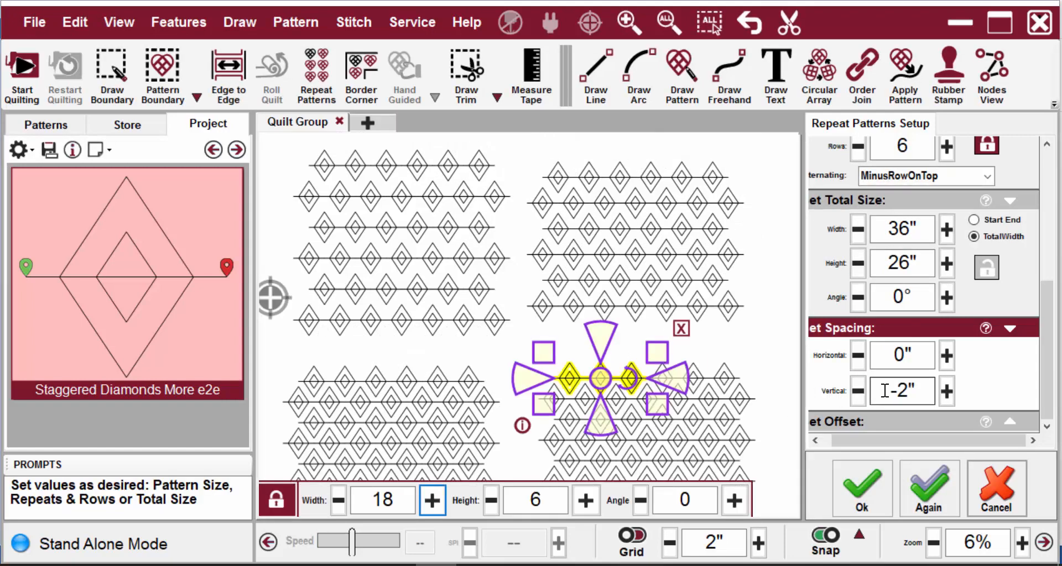
triple_click(901, 390)
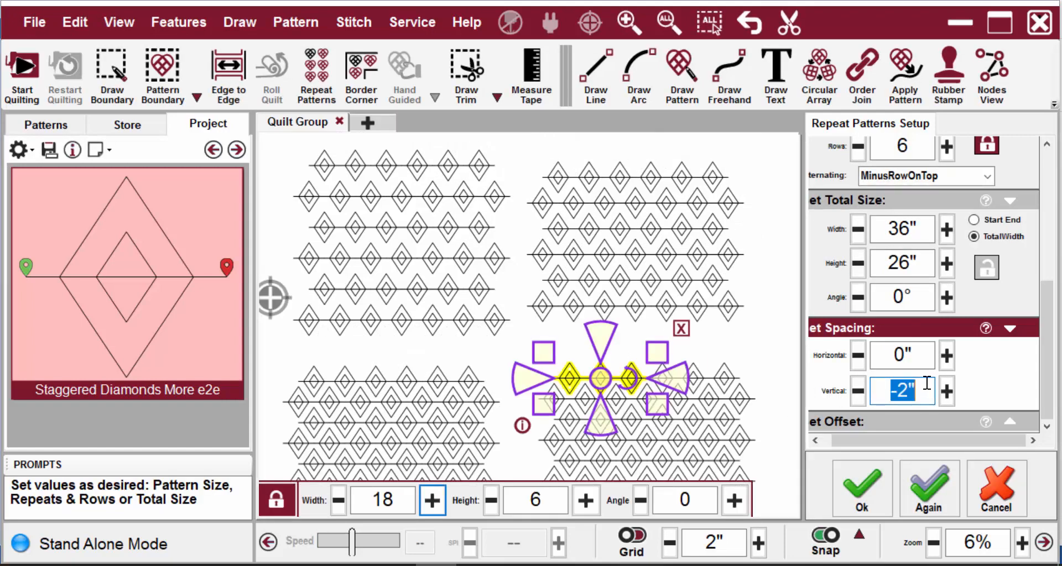
click(856, 391)
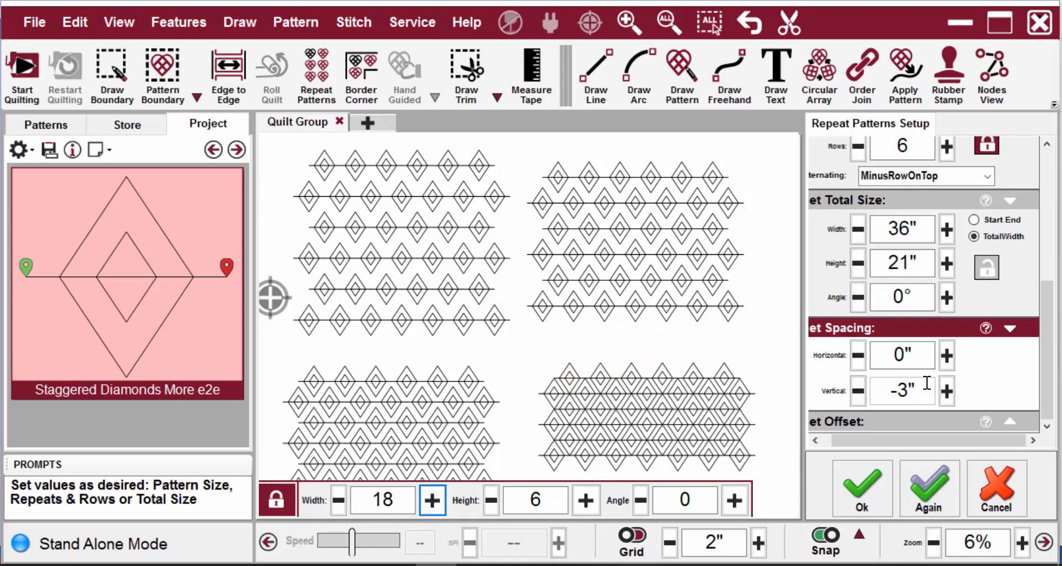
click(1023, 543)
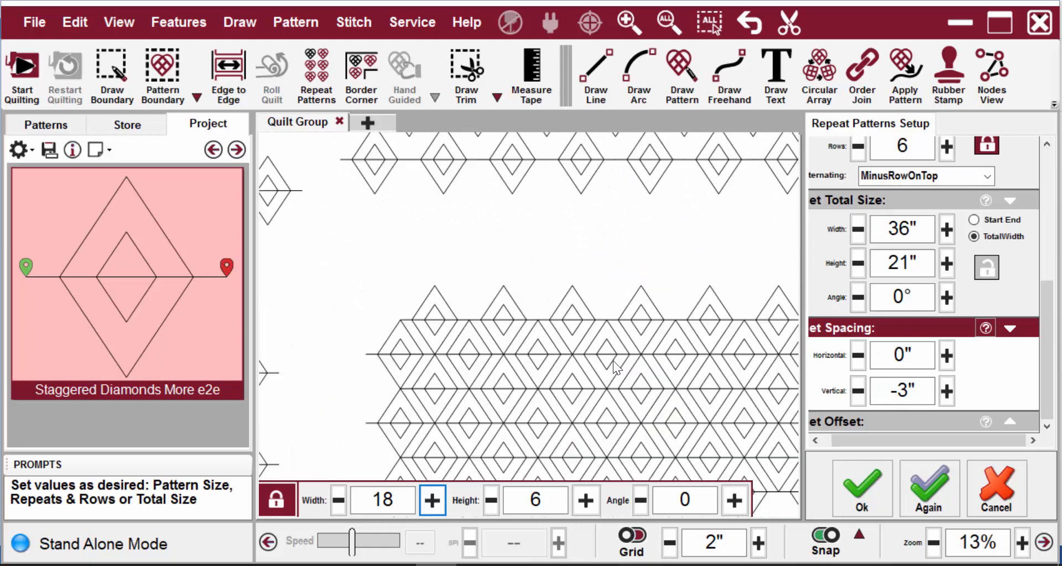
click(940, 543)
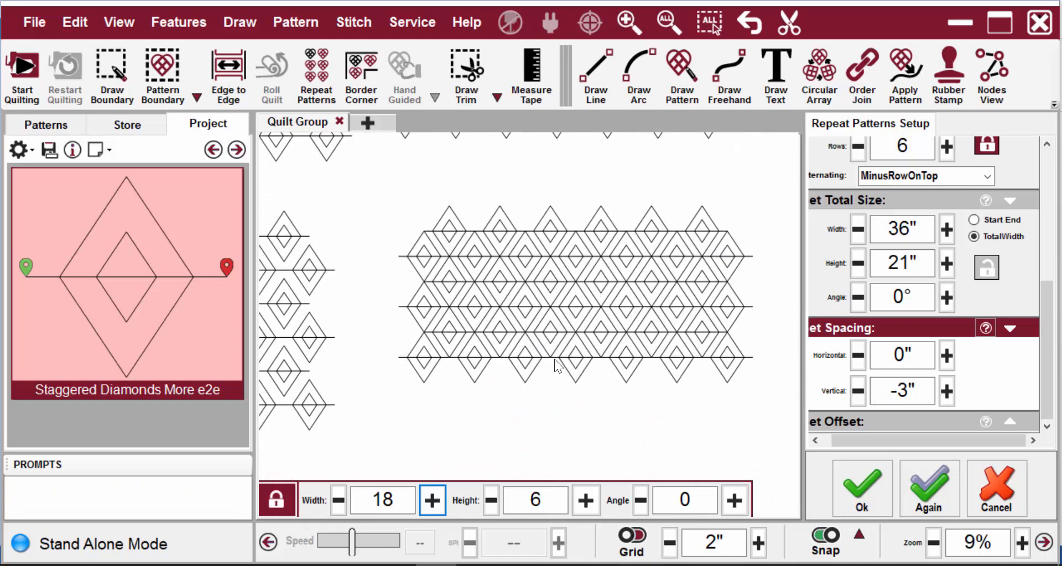
click(940, 542)
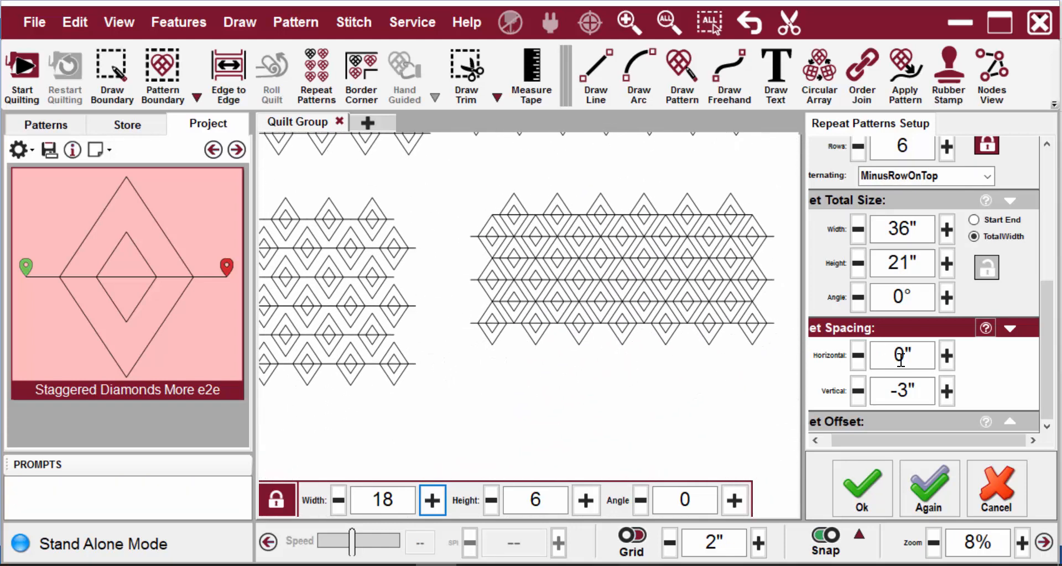
Step: Increase the new block's rows from six to eight
scroll(up, 3)
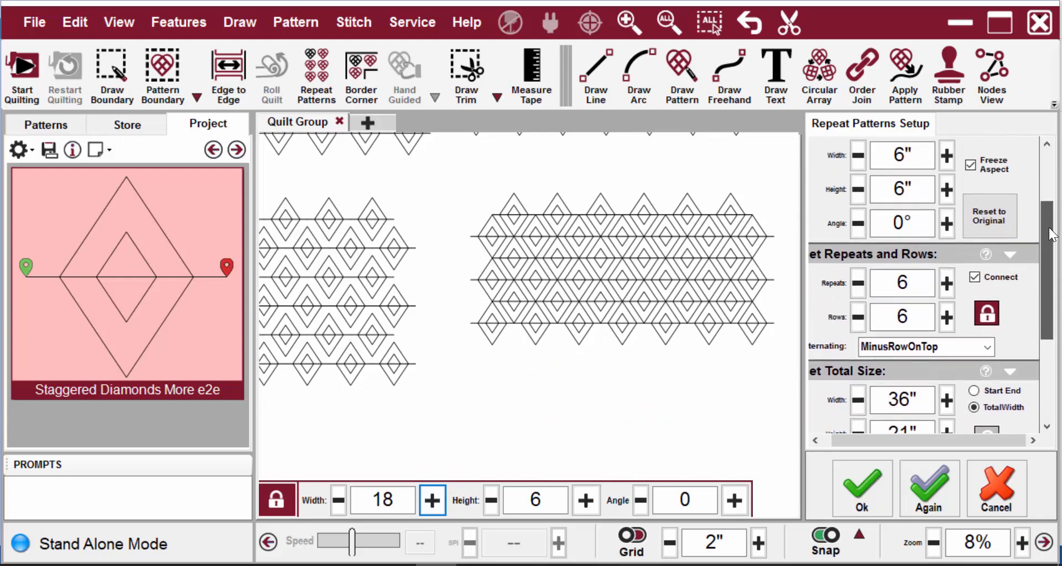
click(946, 337)
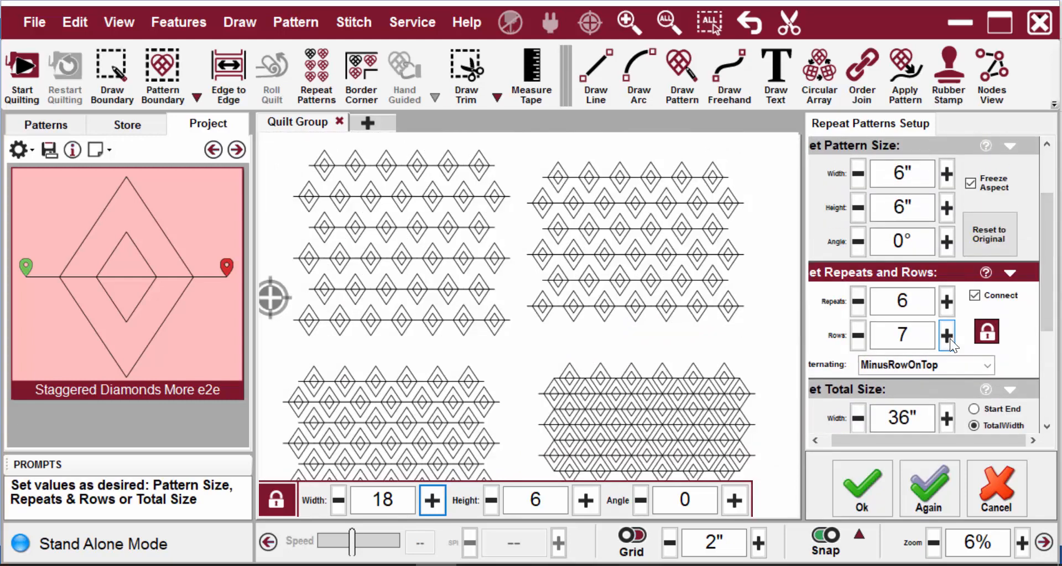
click(946, 336)
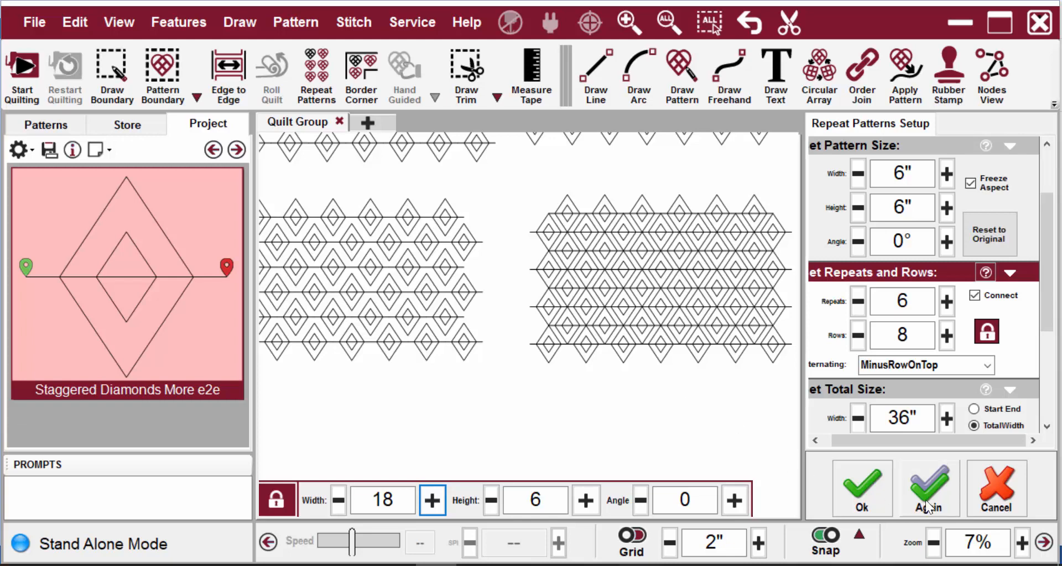
Step: Keep the fourth block and place a fifth below the others with -4 inch vertical spacing
click(928, 488)
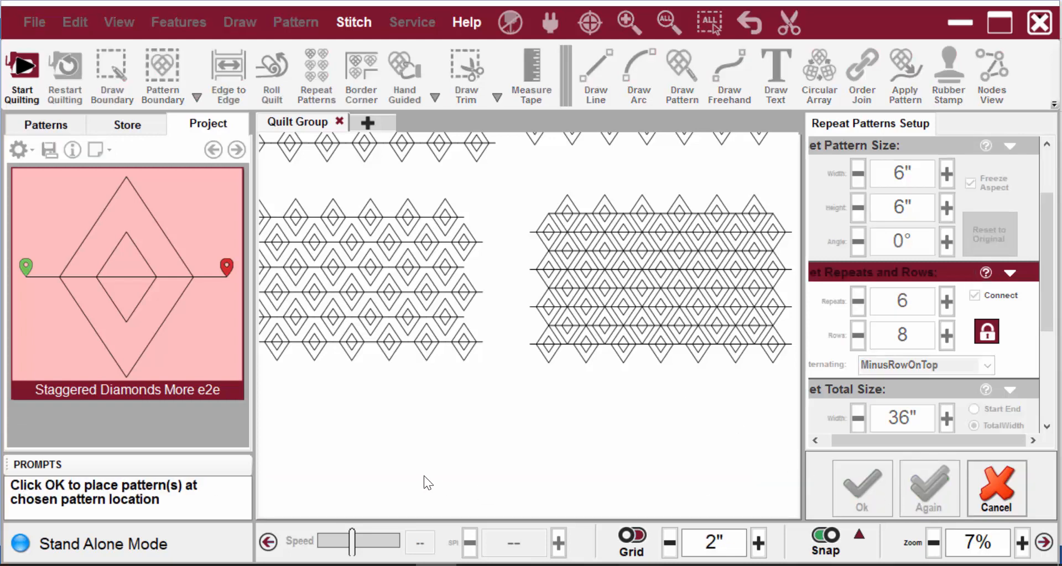
click(862, 488)
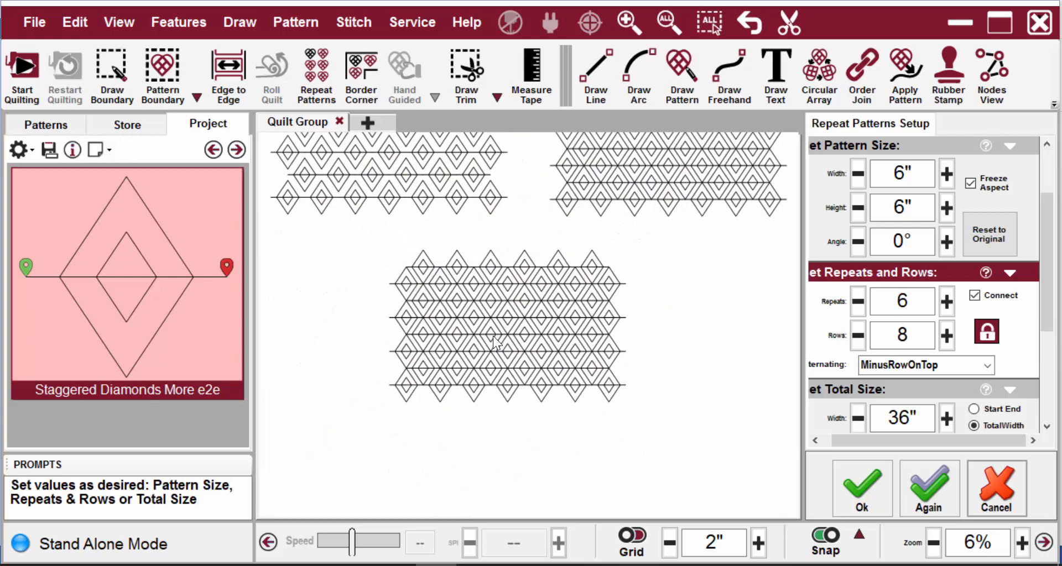
scroll(down, 3)
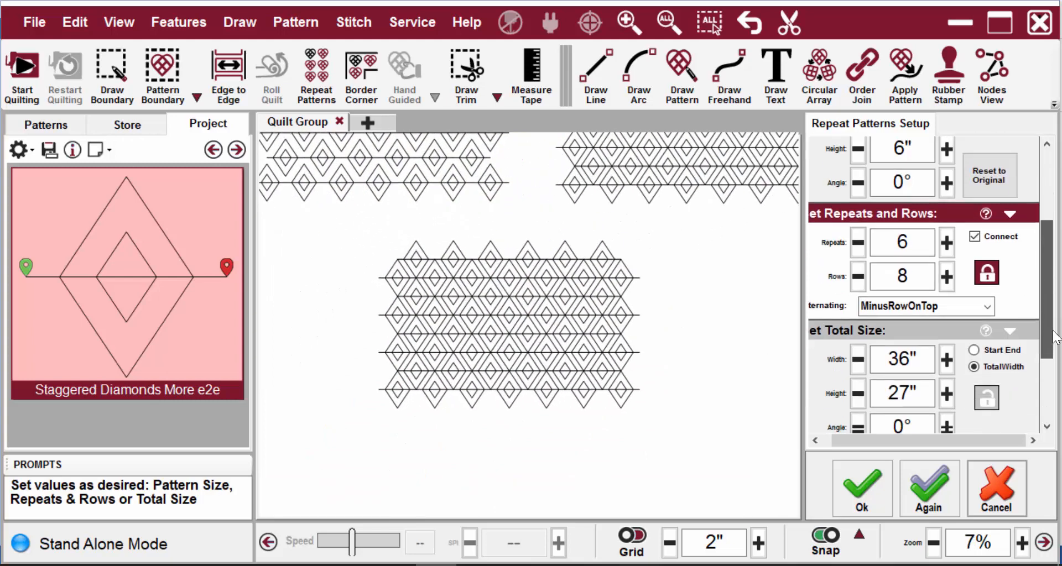
scroll(down, 3)
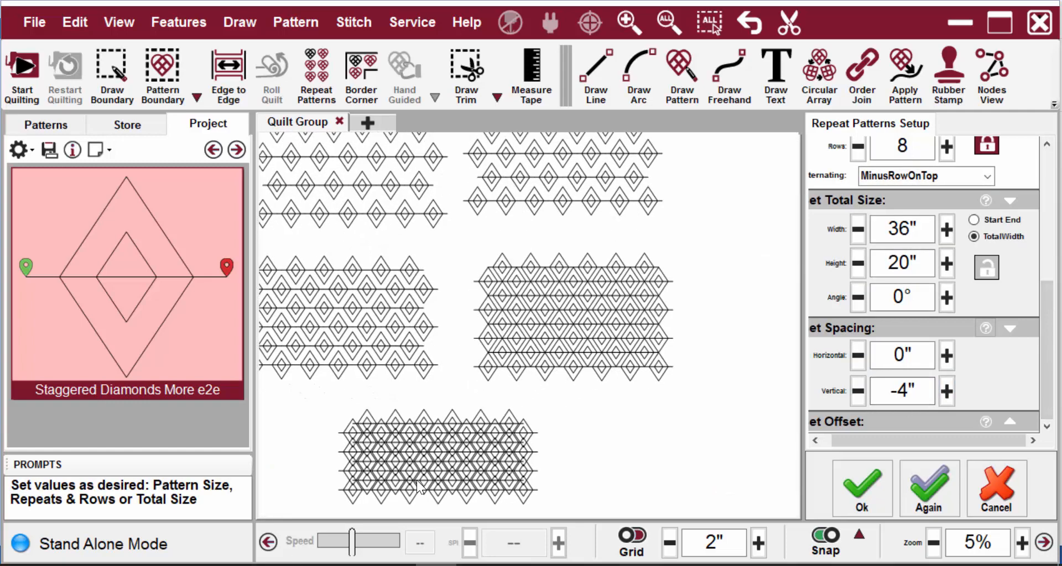
click(1023, 543)
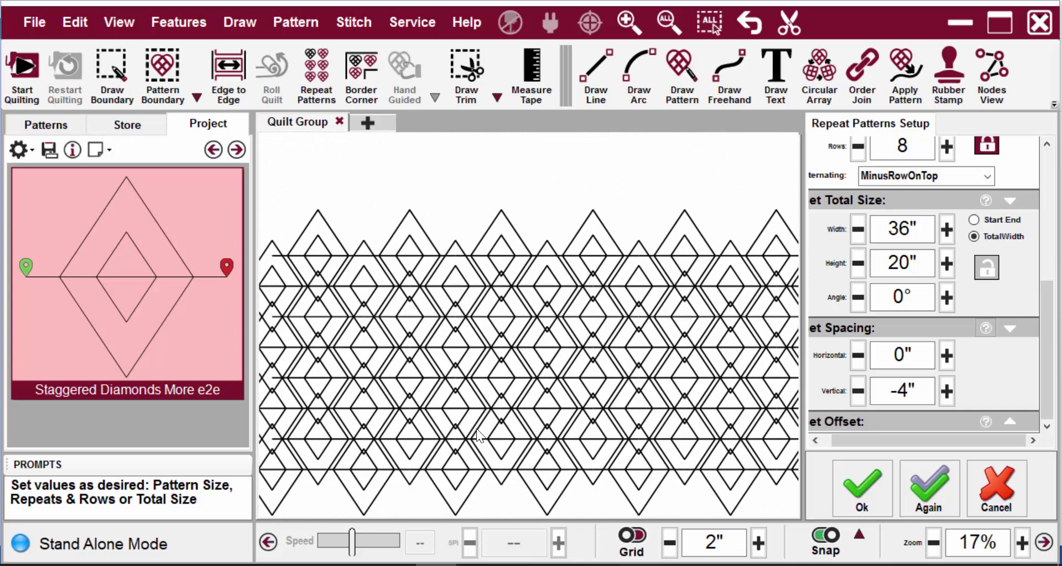
click(1023, 542)
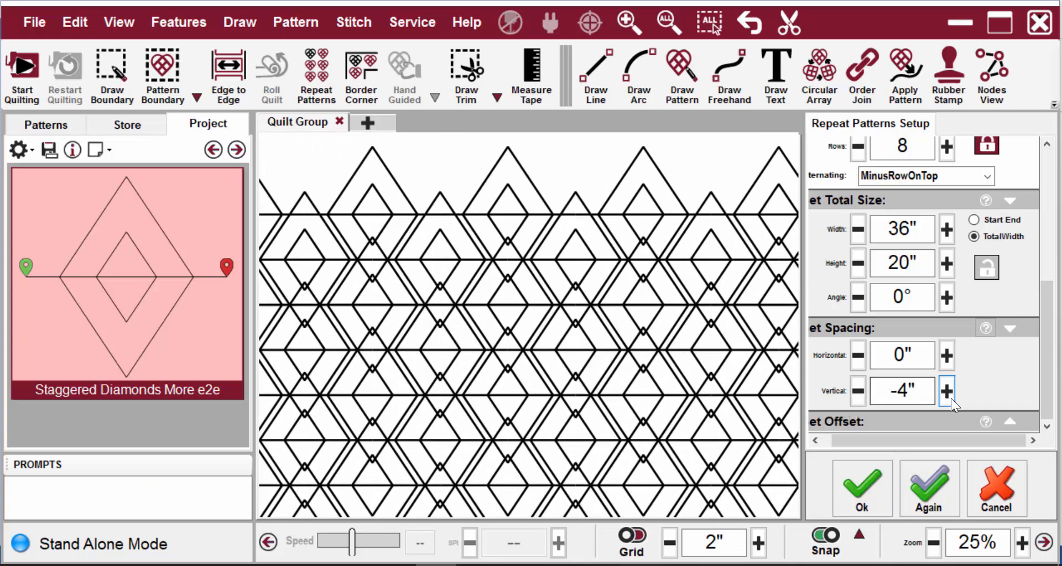
Step: Ease the fifth block's vertical spacing from -4 to -3.8 inches, giving 36 by 21.4 inches
click(946, 392)
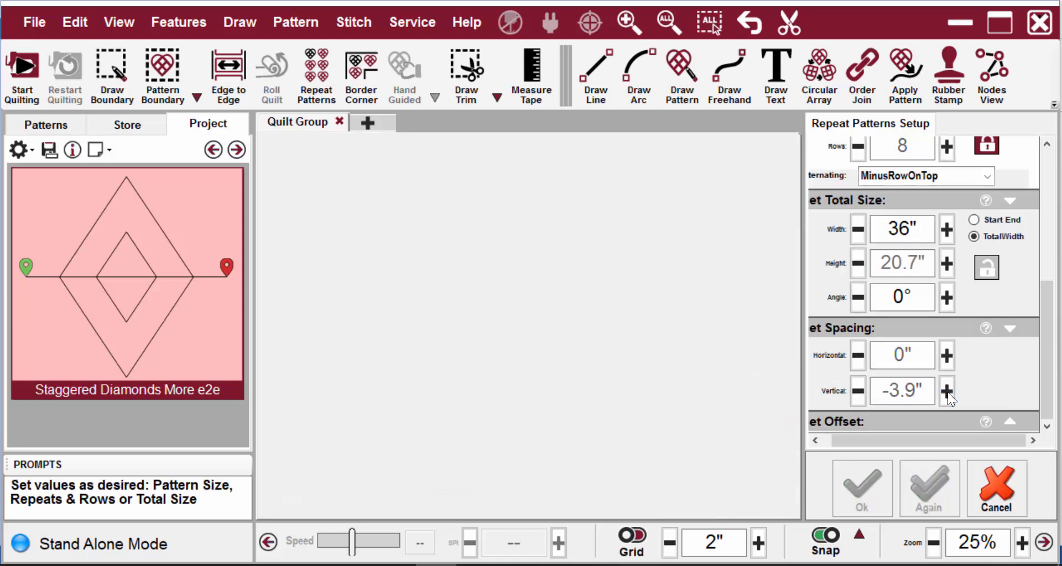
click(947, 394)
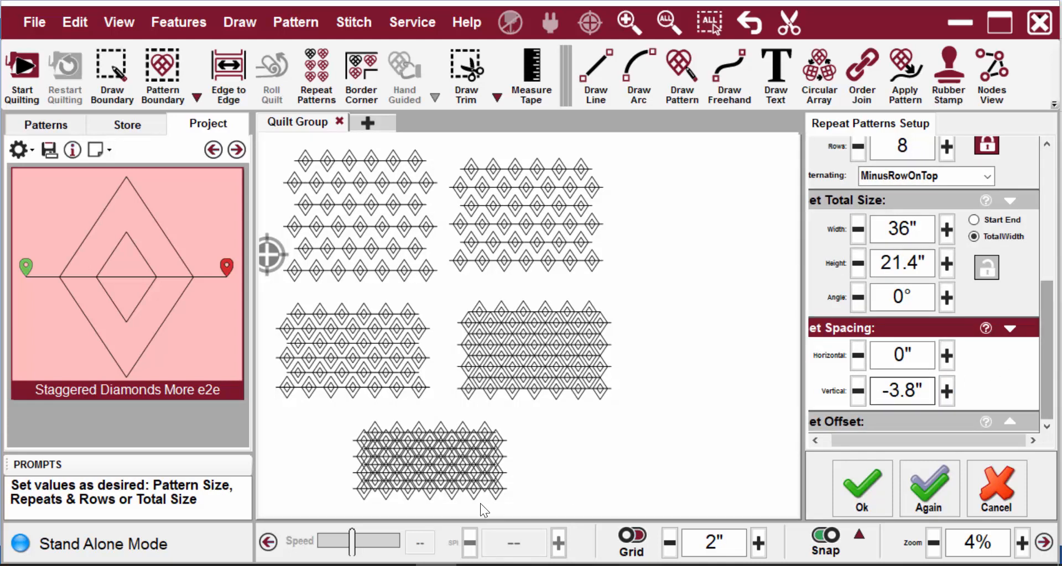
click(1024, 543)
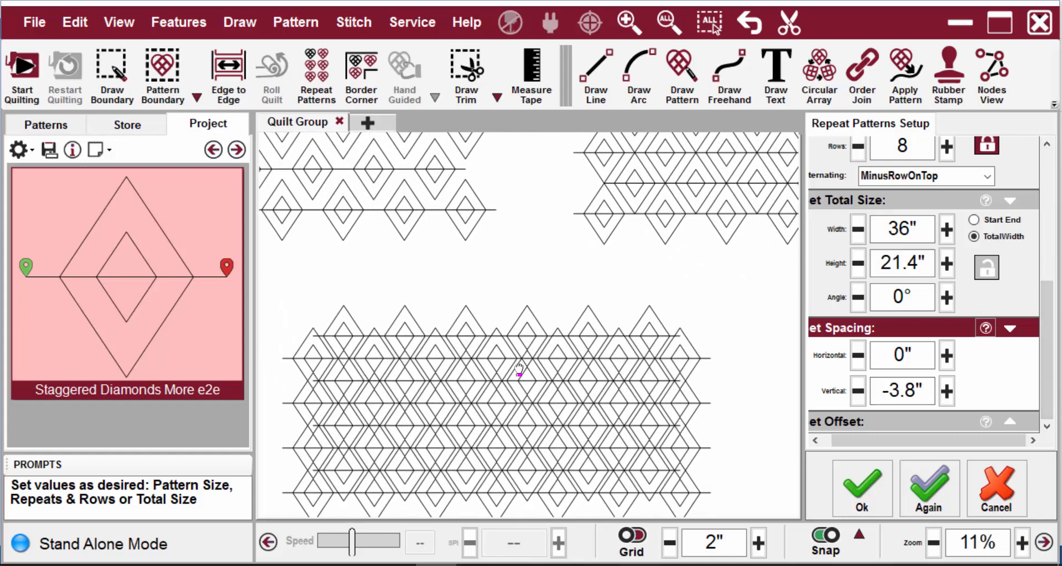
click(1025, 543)
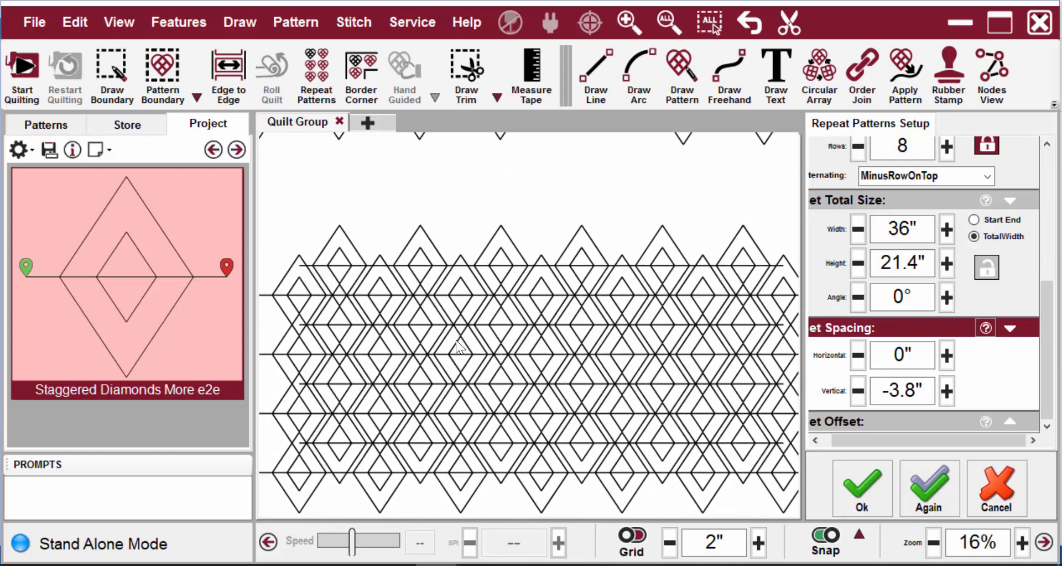
click(941, 543)
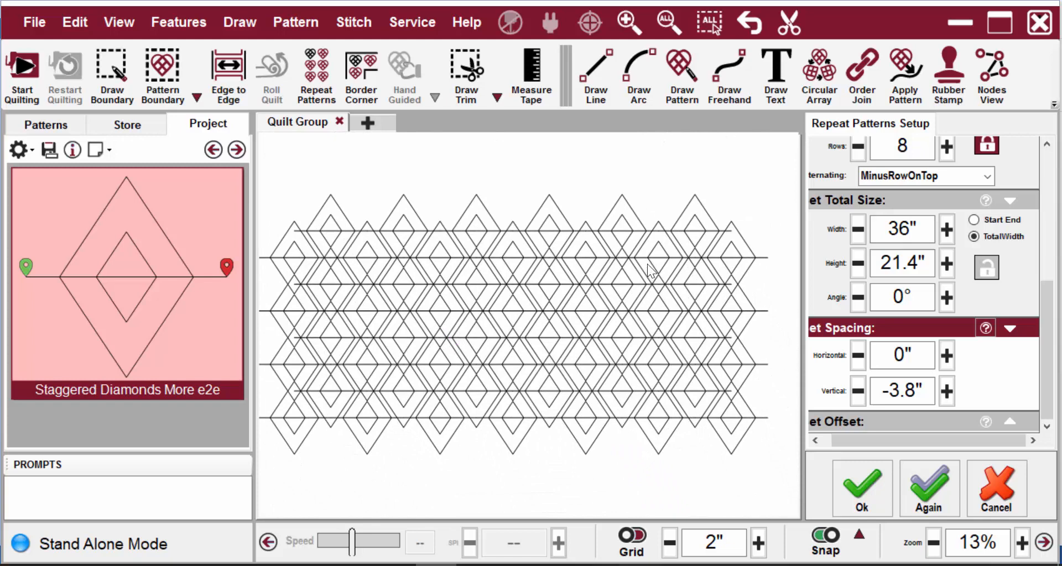
mouse_move(1047, 308)
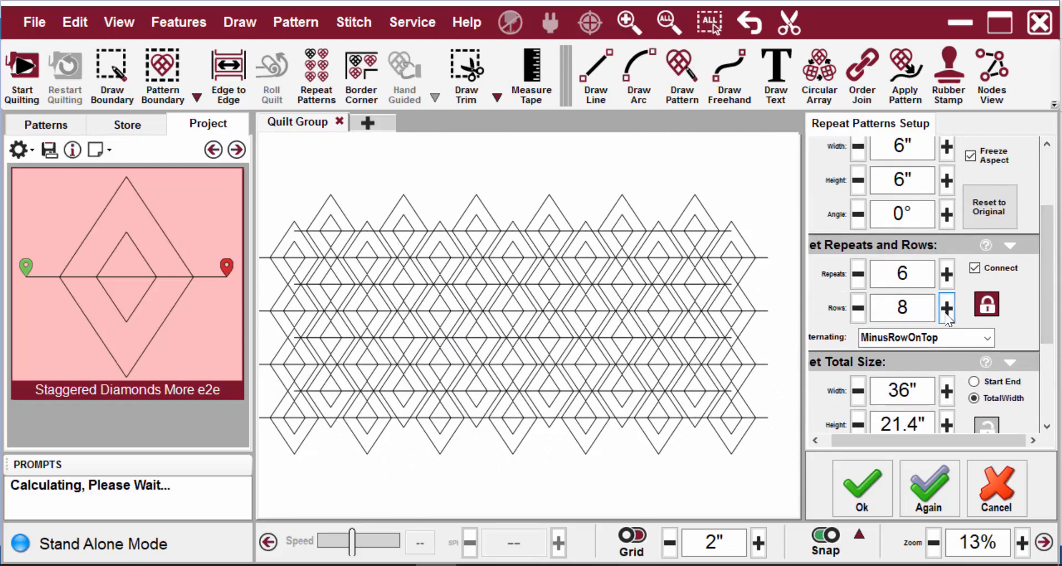
Step: Raise the fifth block to twelve rows, 36 by 30.2 inches
click(947, 306)
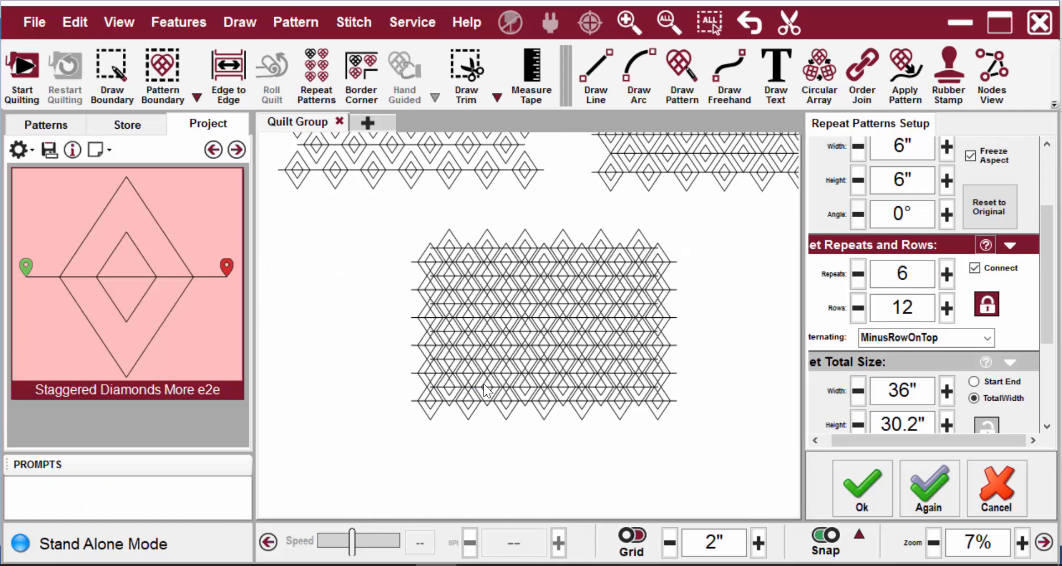
click(1023, 544)
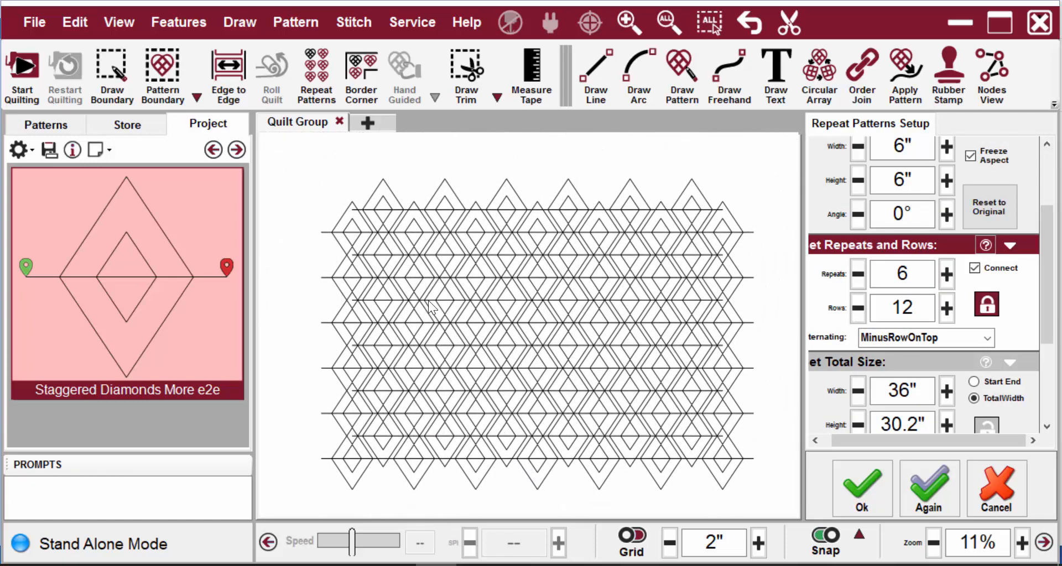
mouse_move(516, 386)
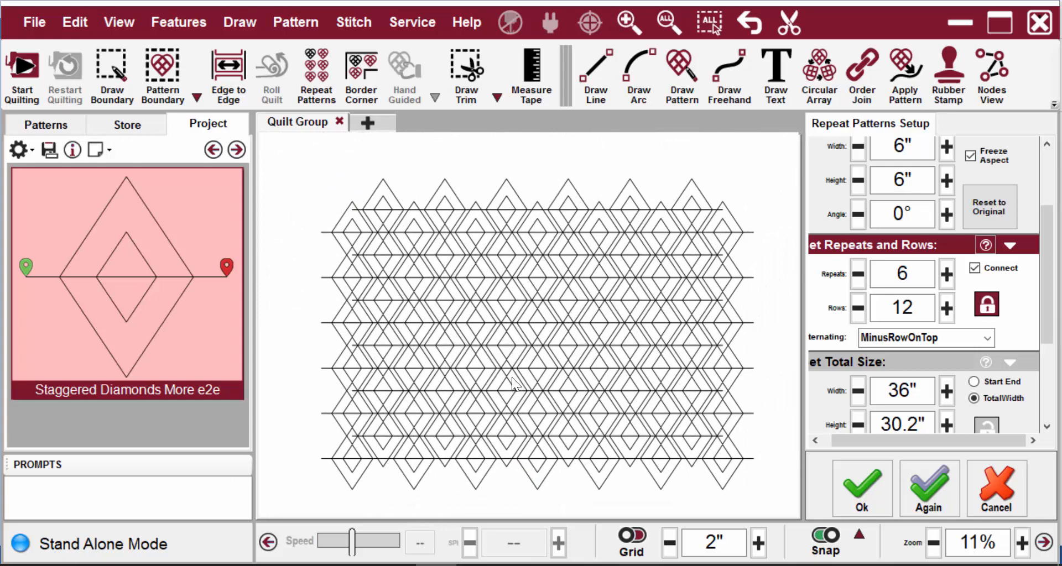
click(940, 544)
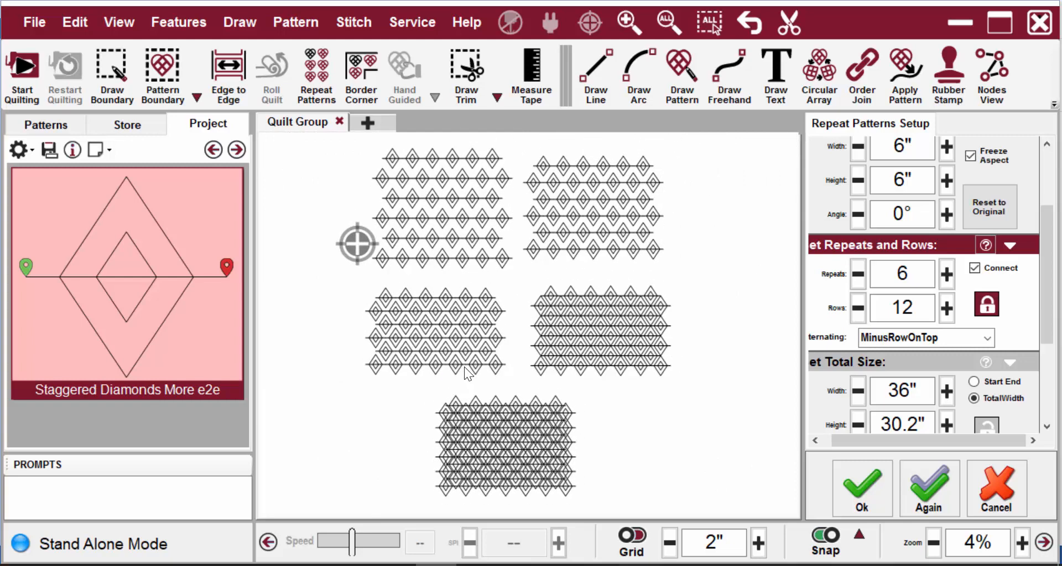
mouse_move(549, 224)
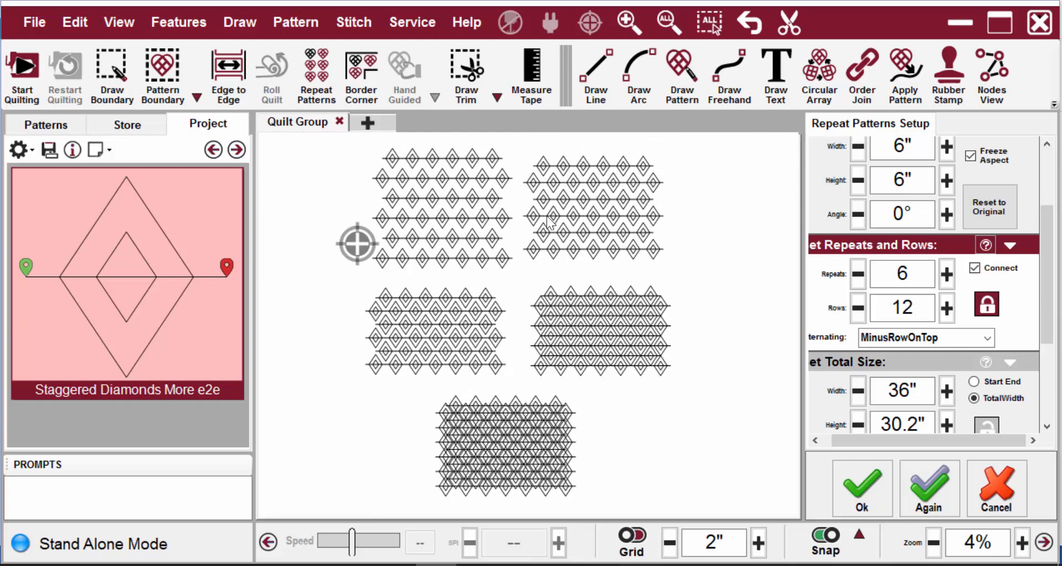
mouse_move(549, 397)
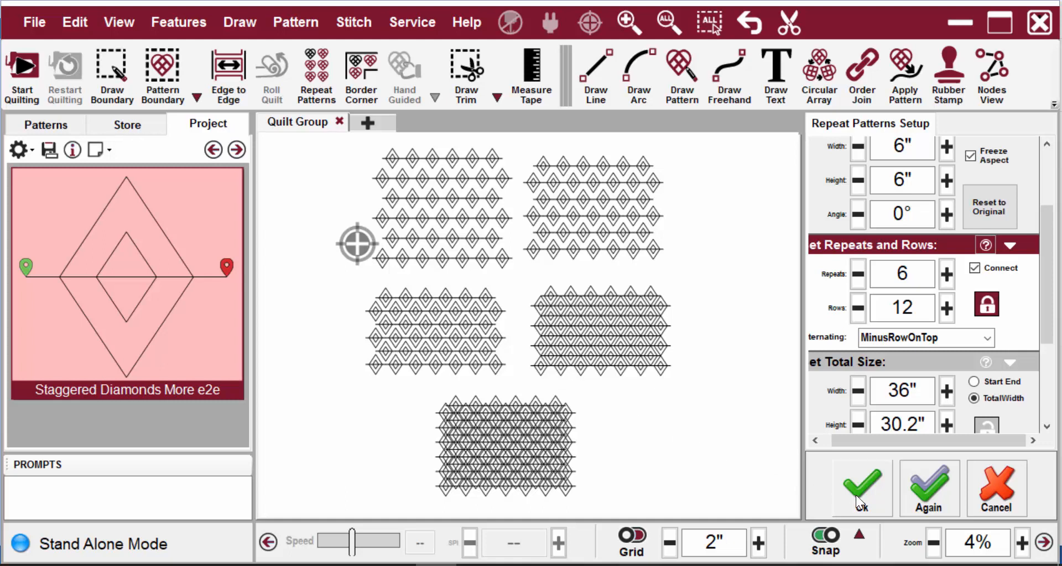
Step: Confirm with Ok to place the final block and close Repeat Patterns Setup
click(861, 486)
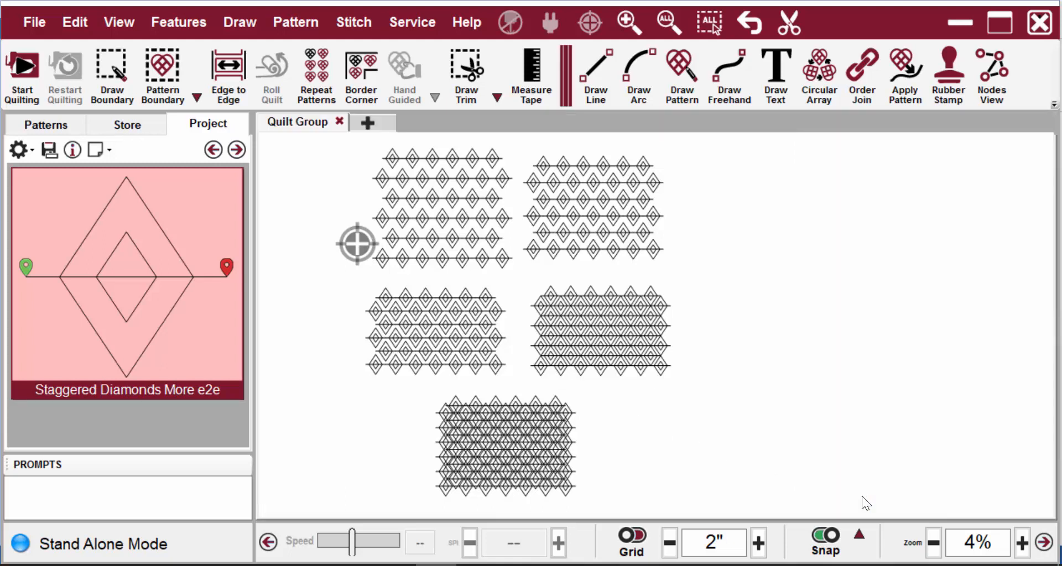